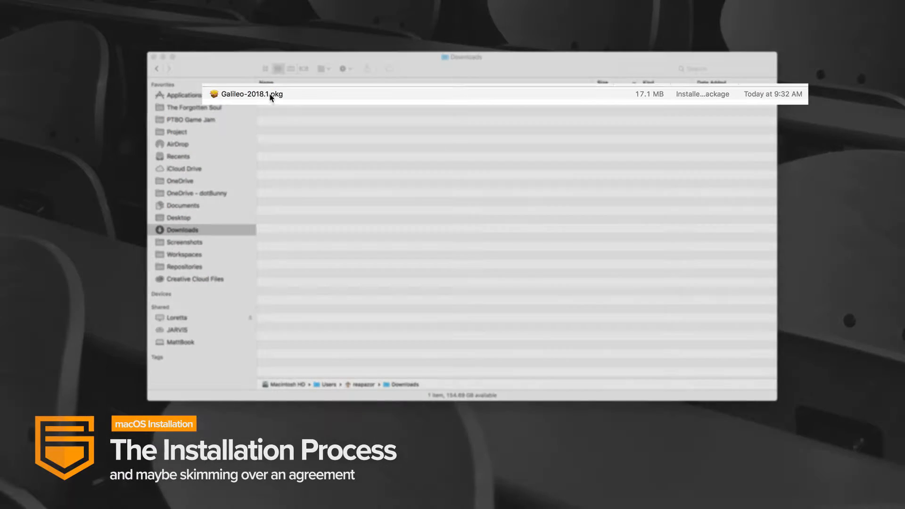
Open Galileo-2018.1.pkg in Installer and continue past the Introduction and Read Me notes.
double_click(248, 94)
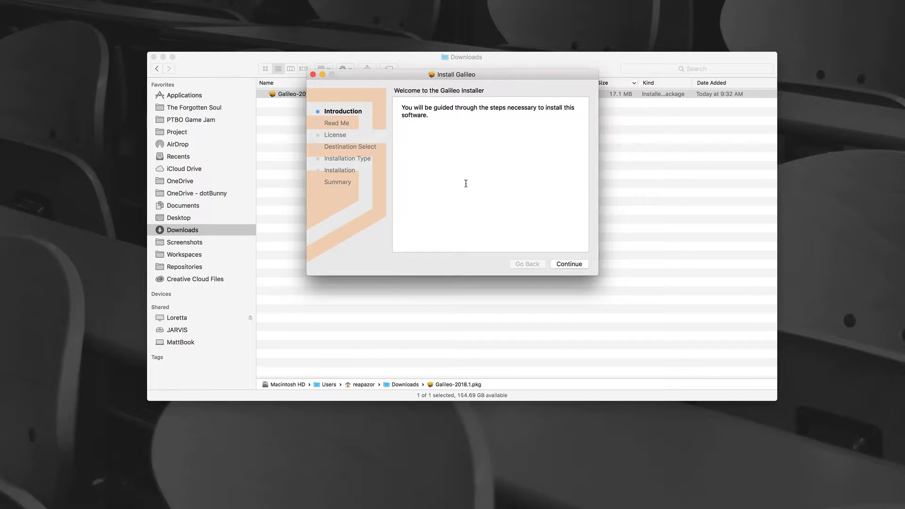
click(568, 264)
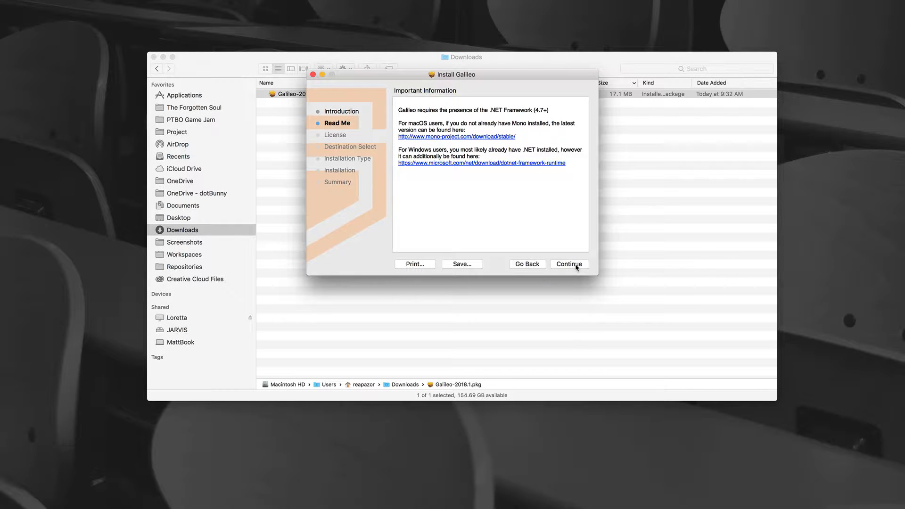
click(569, 264)
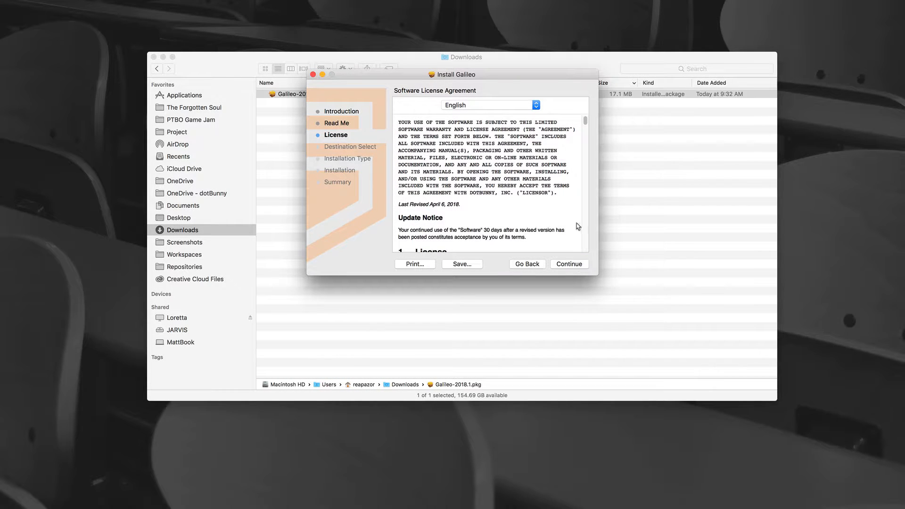
Read through the software license agreement and accept it with Agree.
scroll(down, 3)
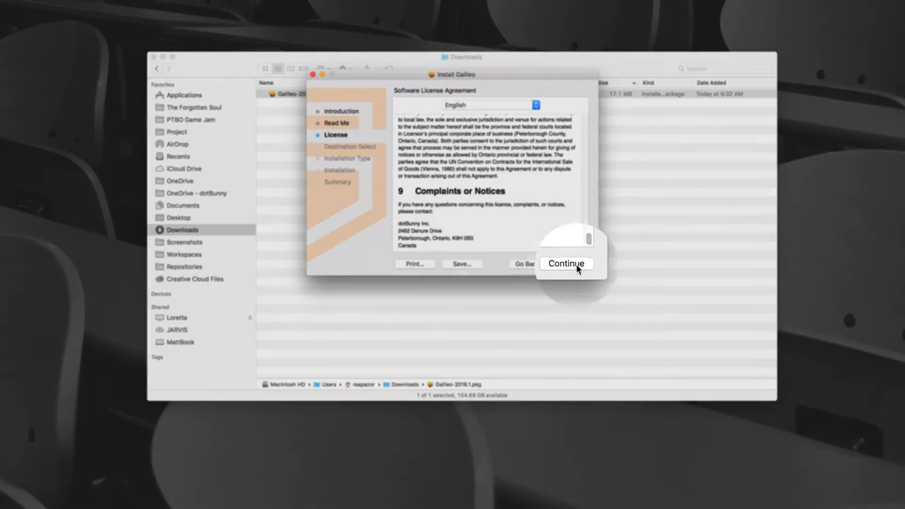
click(565, 263)
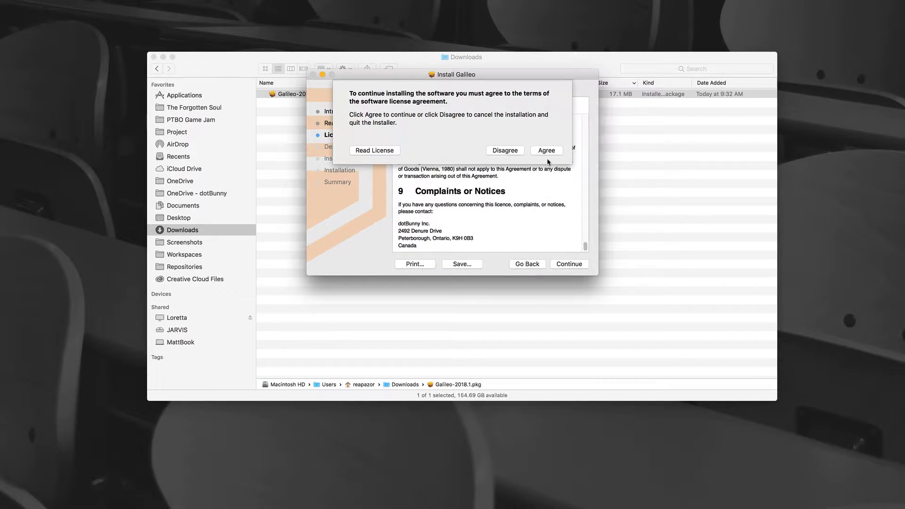
click(546, 150)
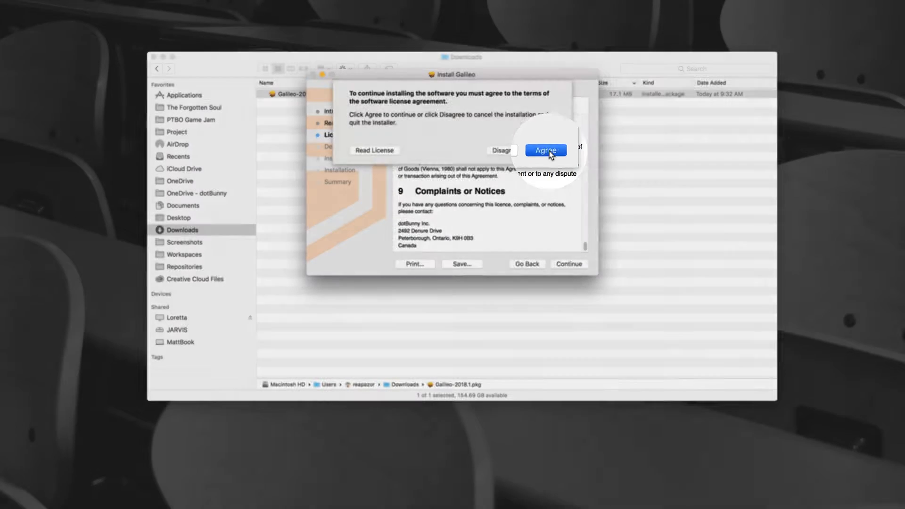
click(545, 150)
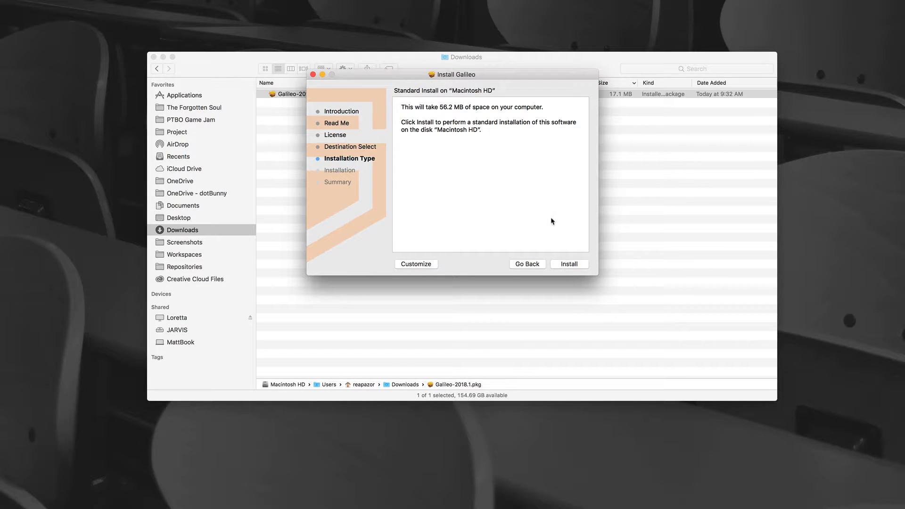
Install Galileo on Macintosh HD, authorizing with the administrator password.
click(568, 264)
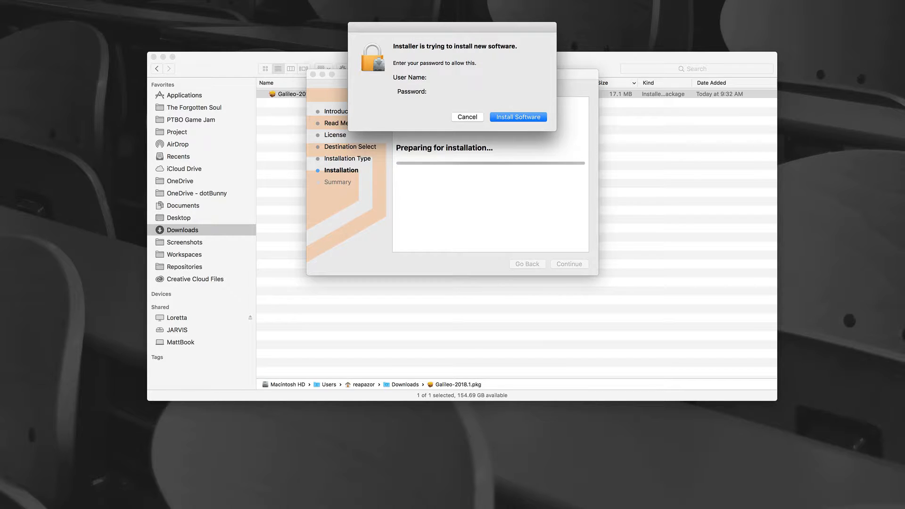
click(517, 117)
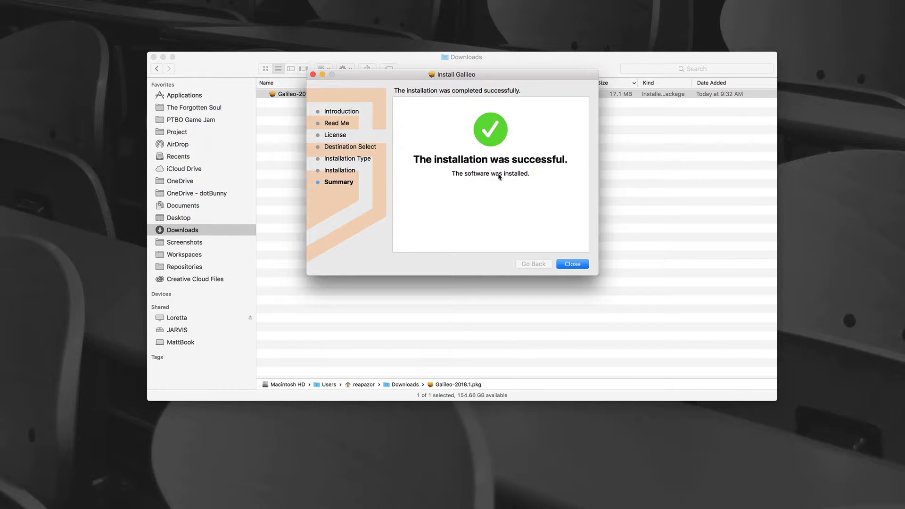
Close the installer and launch Galileo.app from the Applications folder.
click(571, 264)
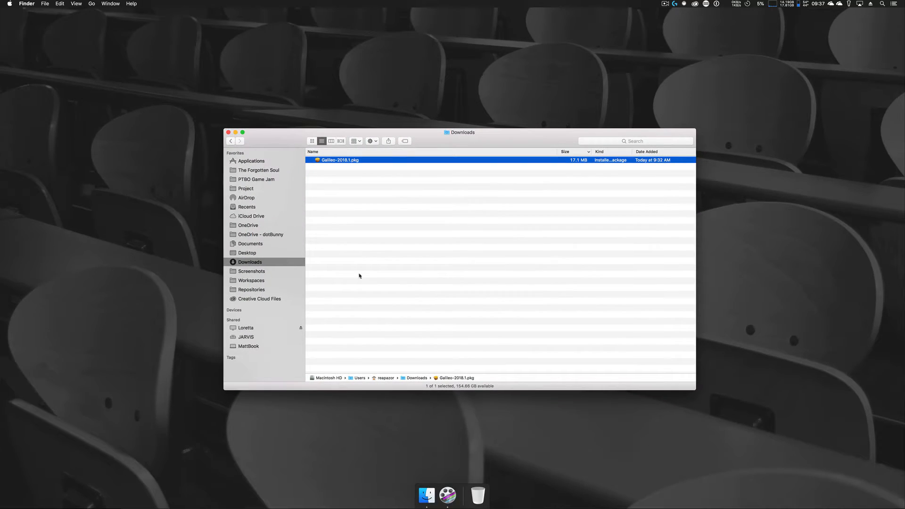
click(251, 161)
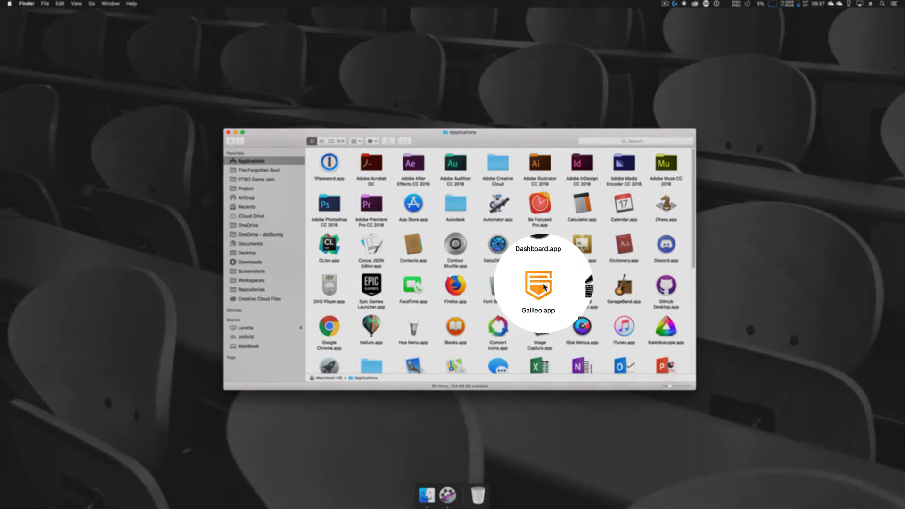
double_click(537, 287)
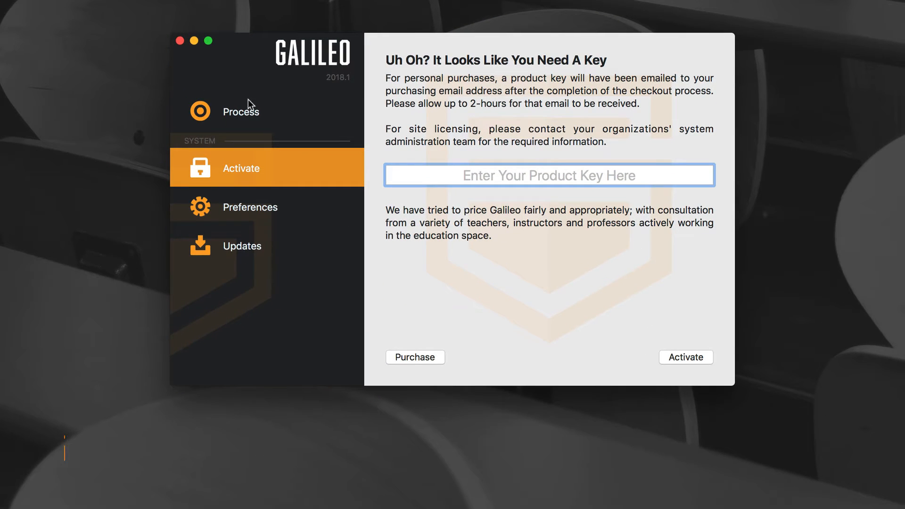
Enter product key ENTER-YOUR-KEY-HERE and submit it with Activate.
click(549, 175)
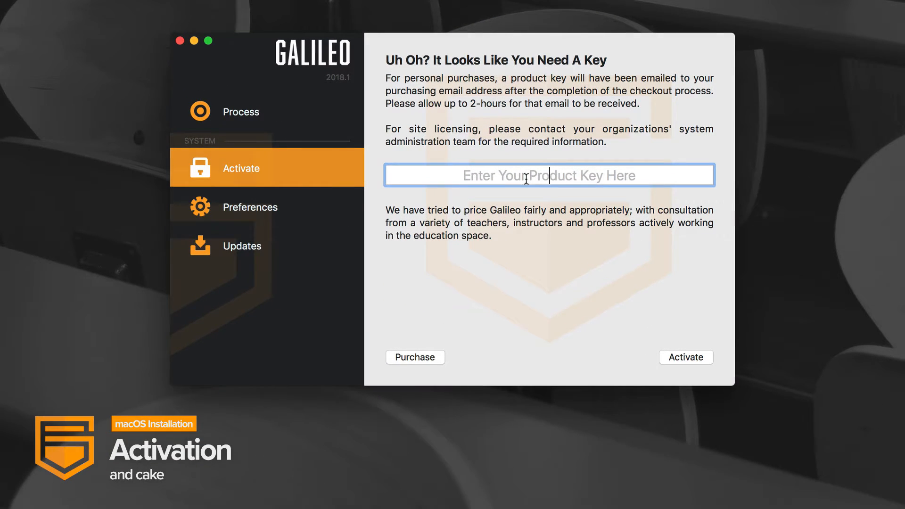
text(ENTER-YOUR-)
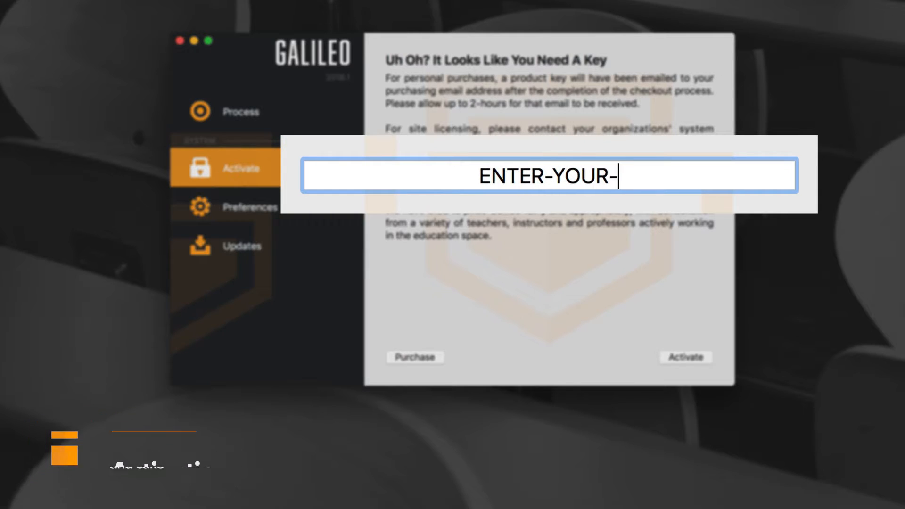
text(KEY-HERE)
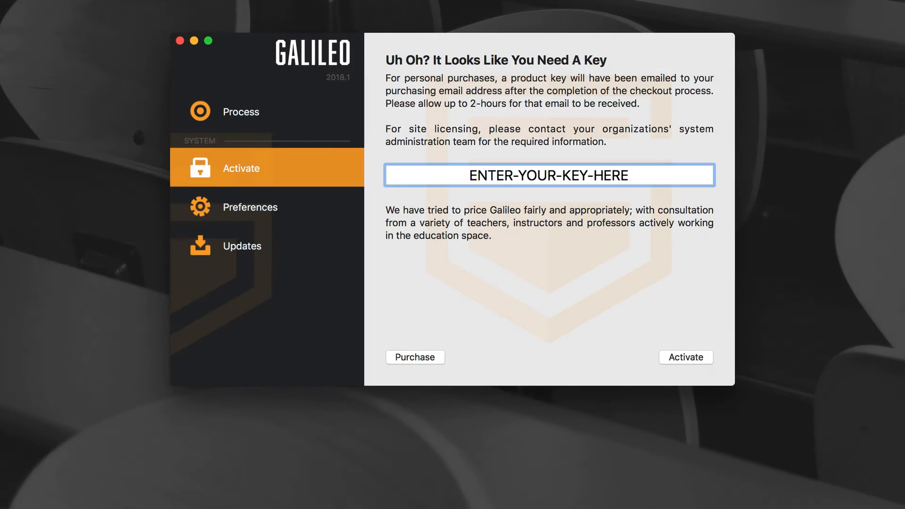
click(685, 357)
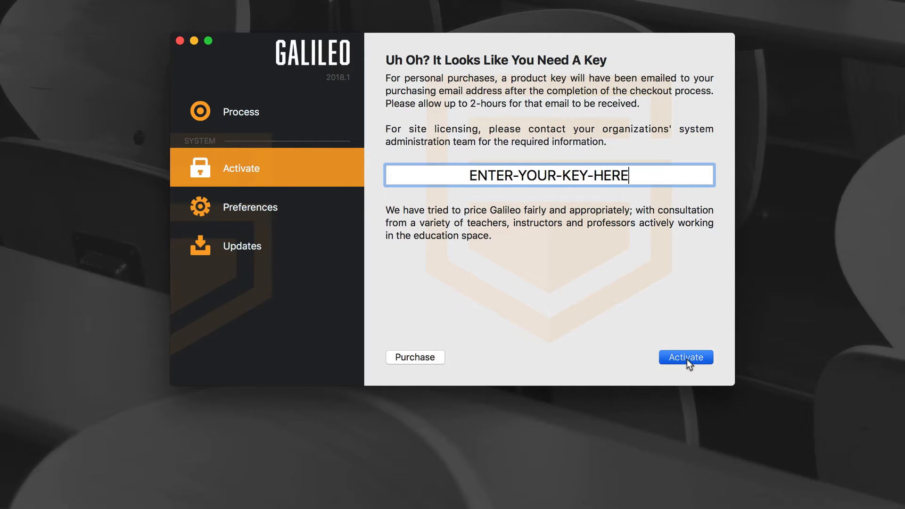
mouse_move(804, 380)
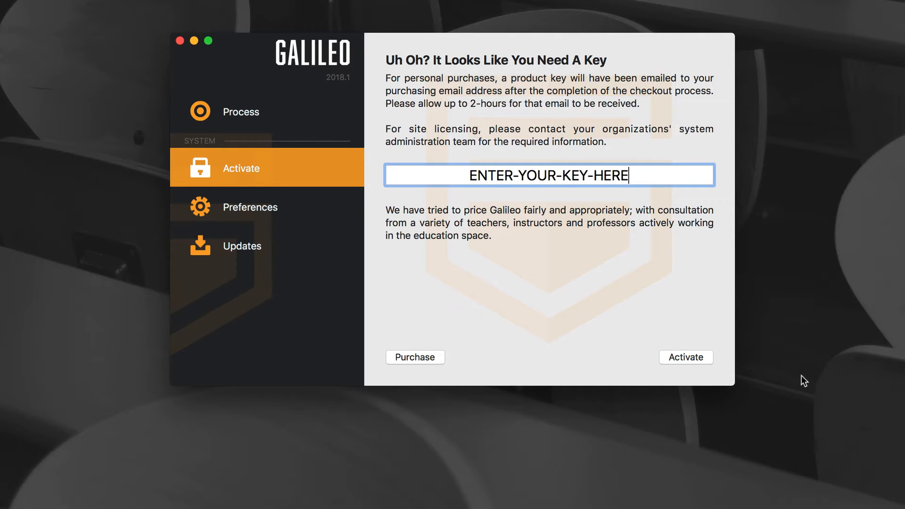